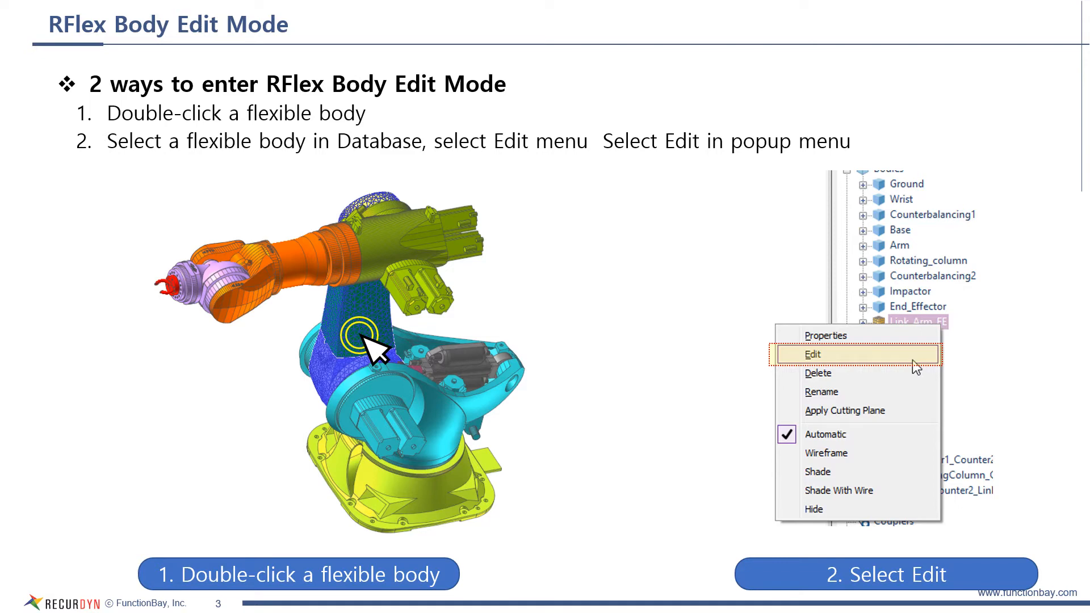
Advance the slideshow to slide 5, covering Node, Patch, Element and Line sets.
{"action": "key", "text": "right"}
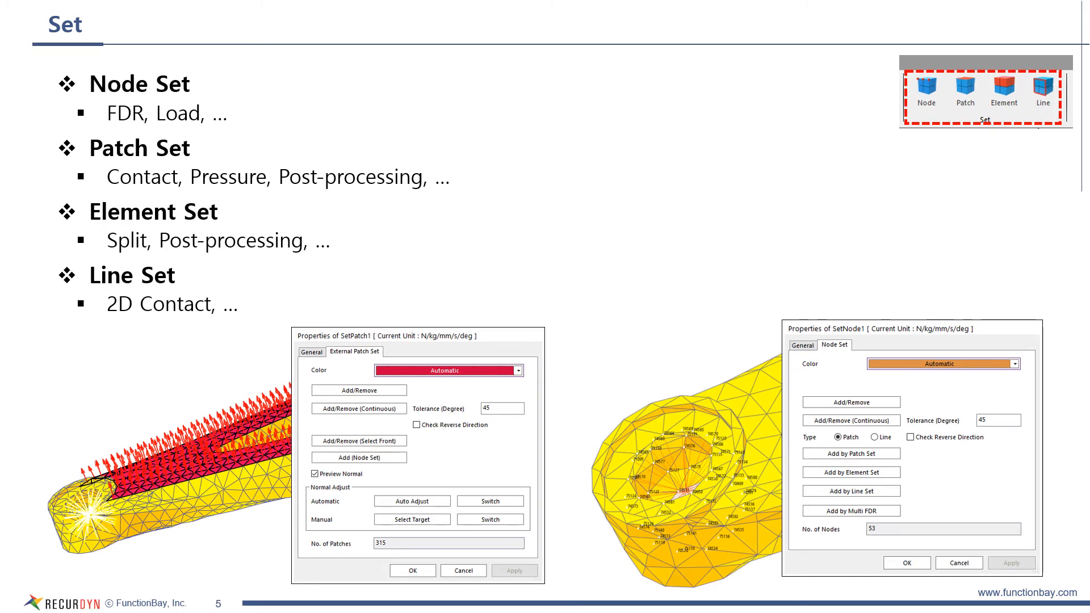
Advance to slide 6, listing Output, Display, Export Shell, Select and Masking tools.
{"action": "key", "text": "right"}
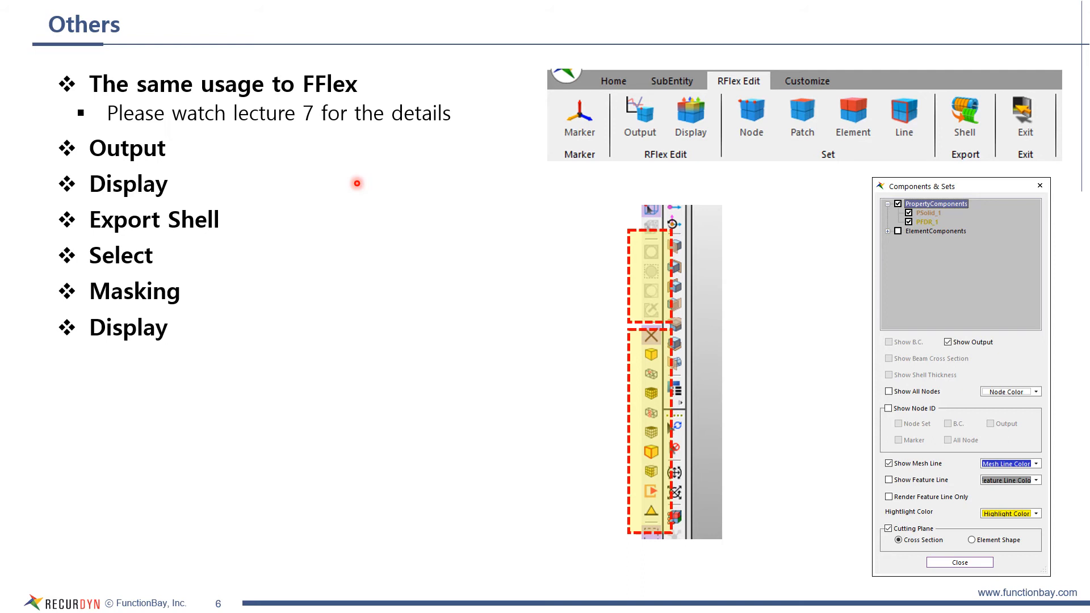
{"action": "mouse_move", "coordinate": [213, 186]}
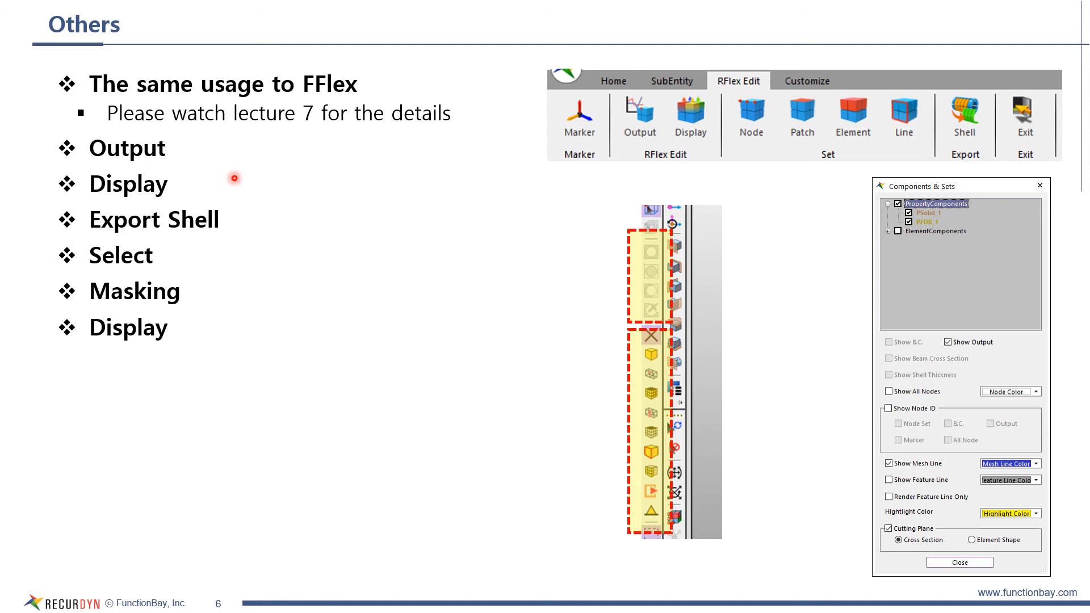
{"action": "mouse_move", "coordinate": [325, 168]}
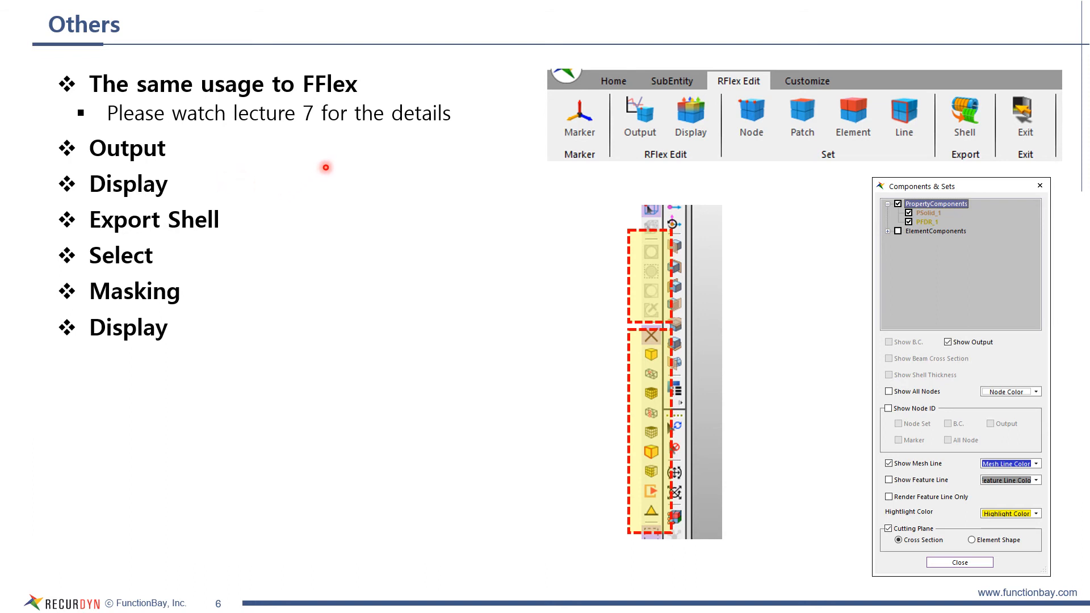